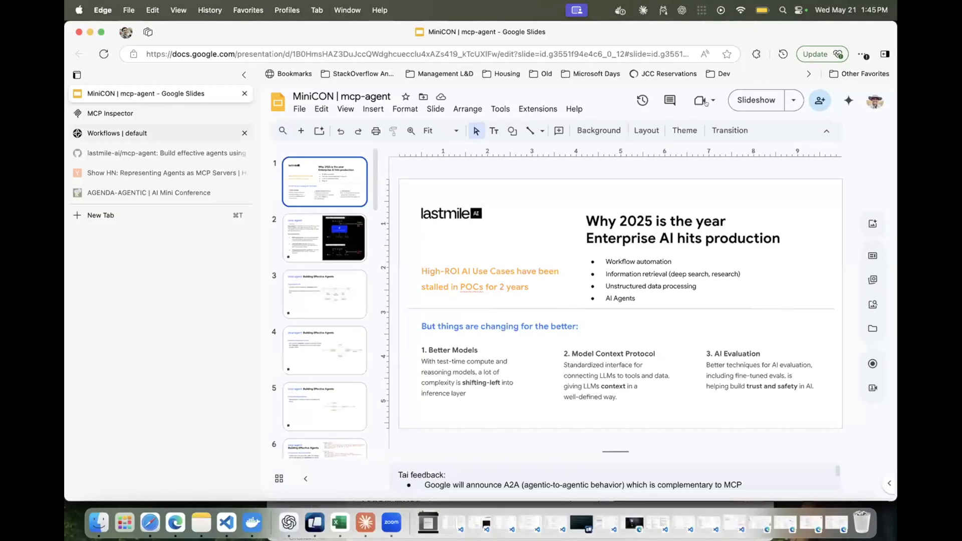
Start presenting the mcp-agent slide deck from the toolbar.
left_click(756, 101)
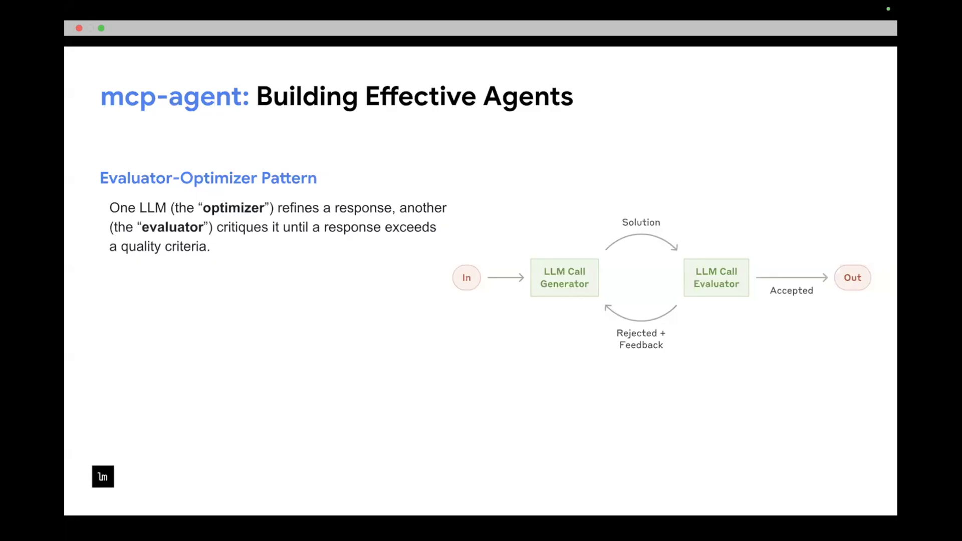
Advance the slideshow to the Parallel Workflow Pattern slide with three LLM calls and an aggregator.
key("right")
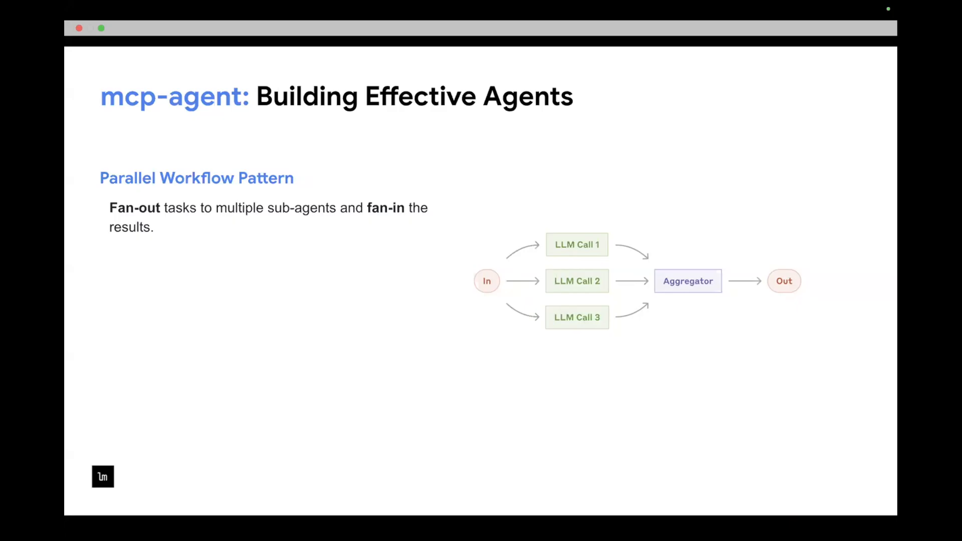
key("right")
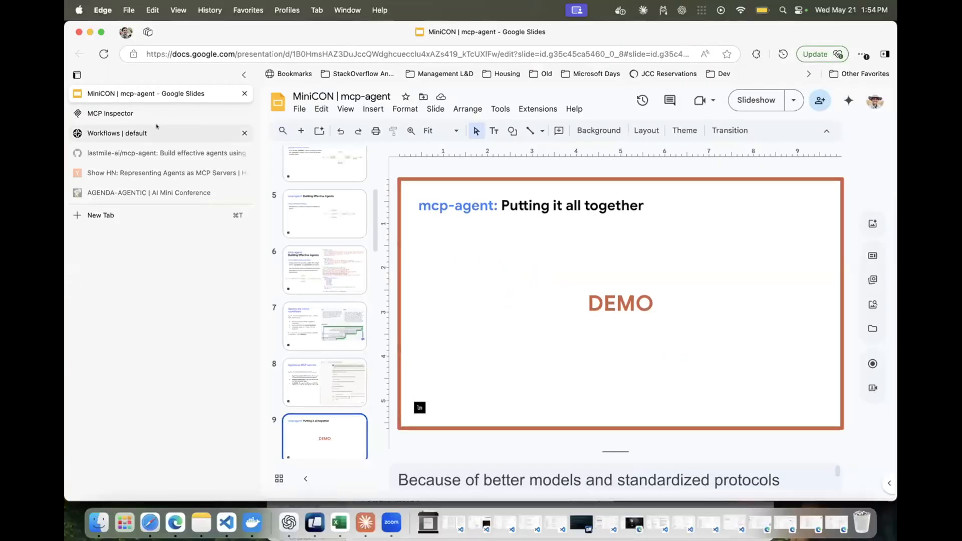
Review the completed OrchestratorWorkflow run's history and event timeline, then move to its source code.
left_click(116, 133)
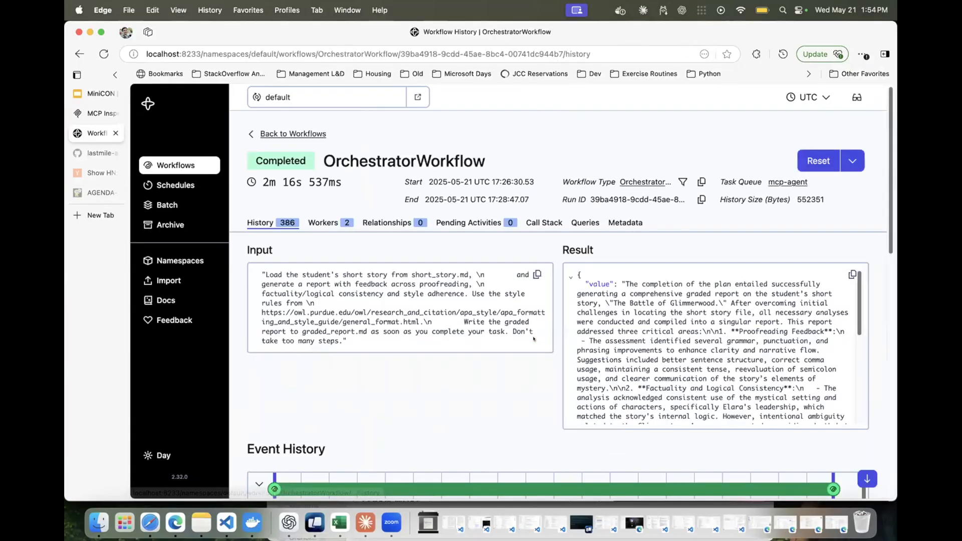
scroll("down", 3)
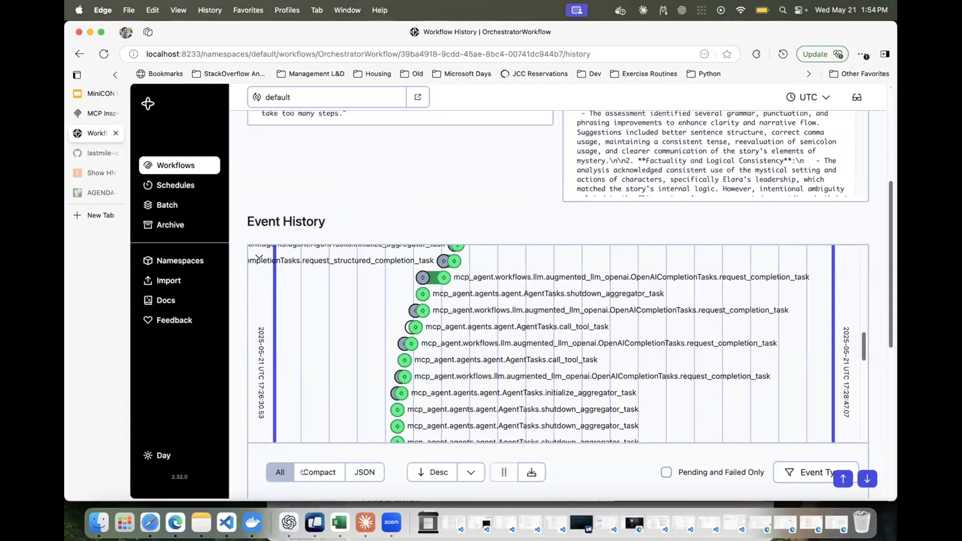
left_click(227, 524)
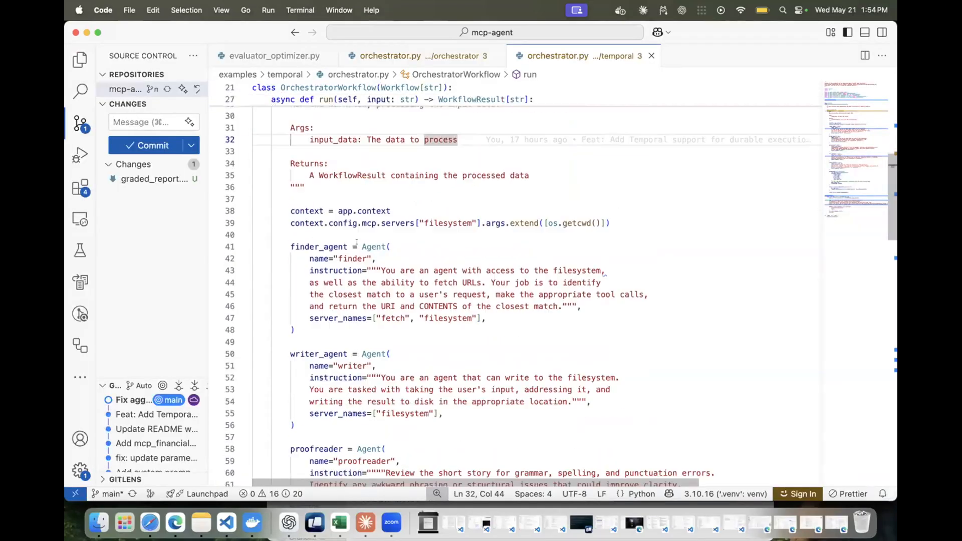
Walk through orchestrator.py, highlighting the task prompt and the finder agent's server_names list.
scroll("down", 3)
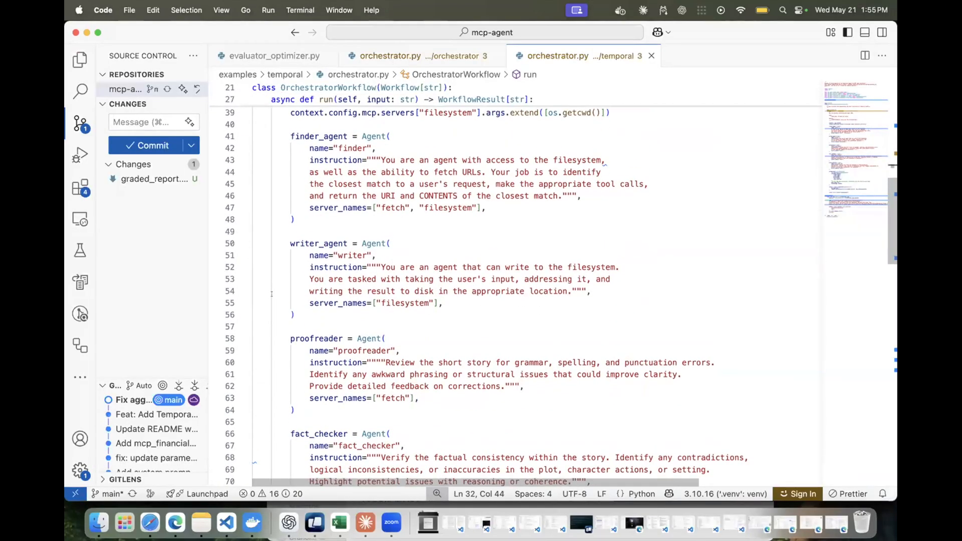
scroll("down", 3)
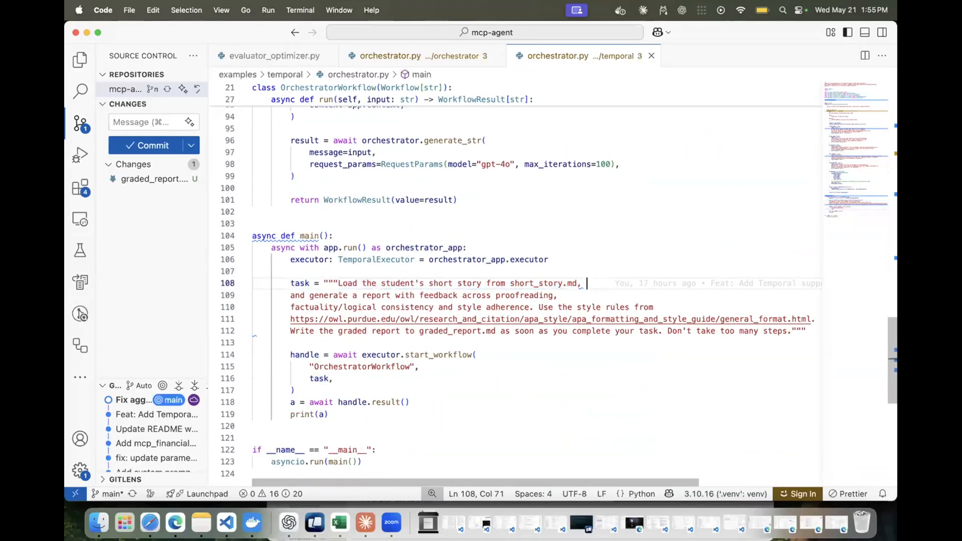
left_click_drag(310, 295, 559, 295)
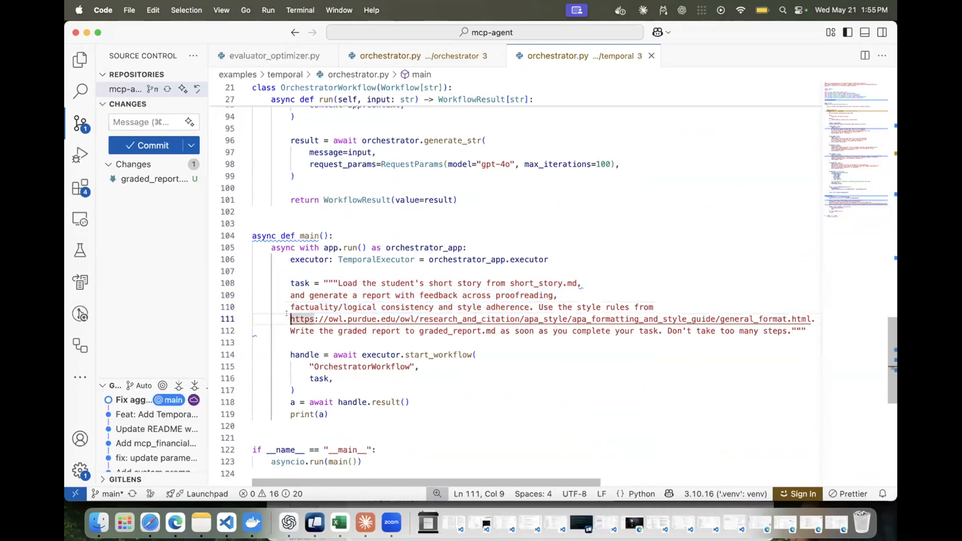
left_click(351, 331)
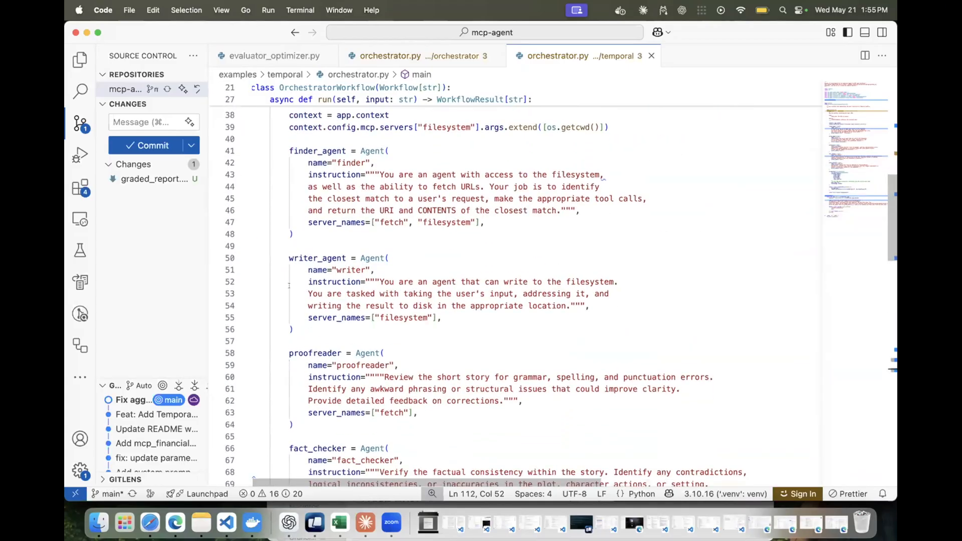
left_click_drag(289, 152, 293, 234)
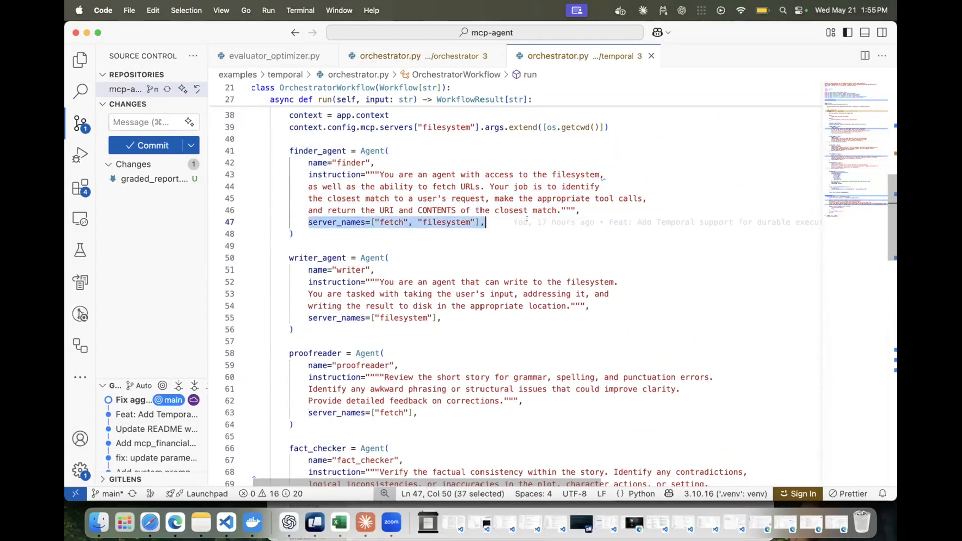
Review the writer and proofreader agents, launch a fresh orchestrator run, and watch it in the browser.
scroll("down", 3)
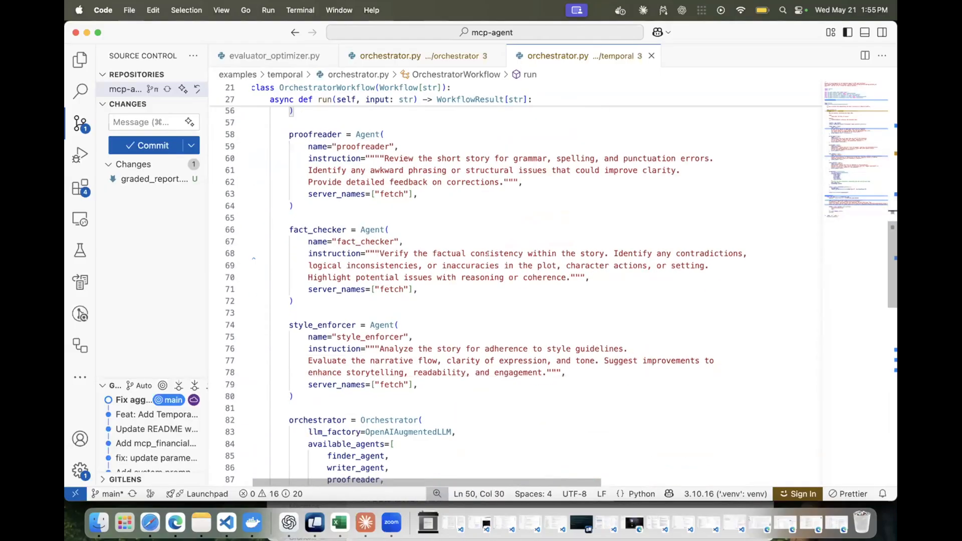
scroll("down", 3)
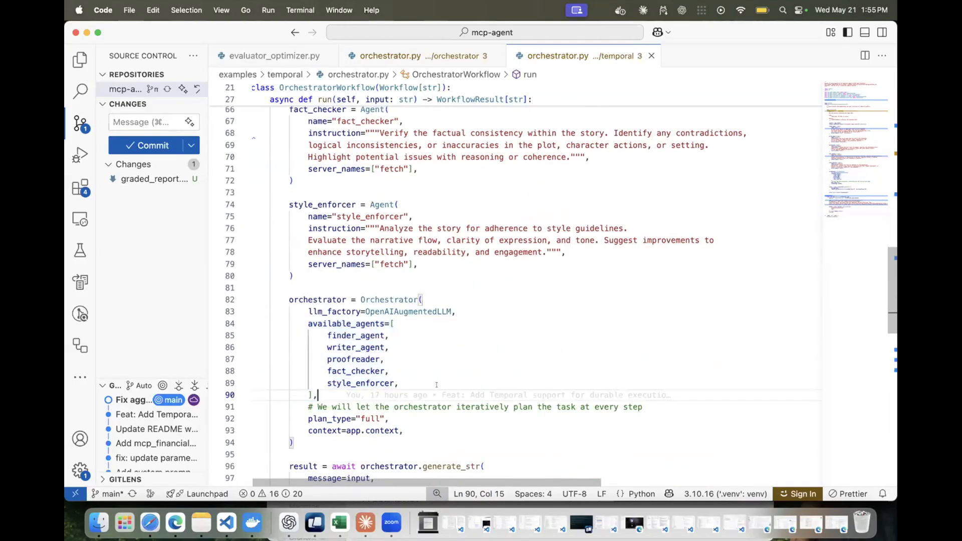
scroll("down", 3)
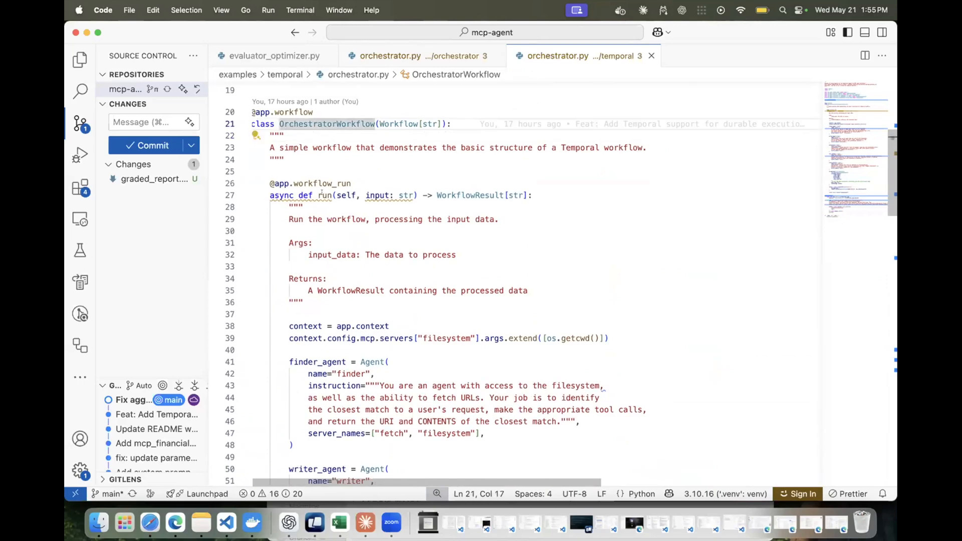
scroll("down", 3)
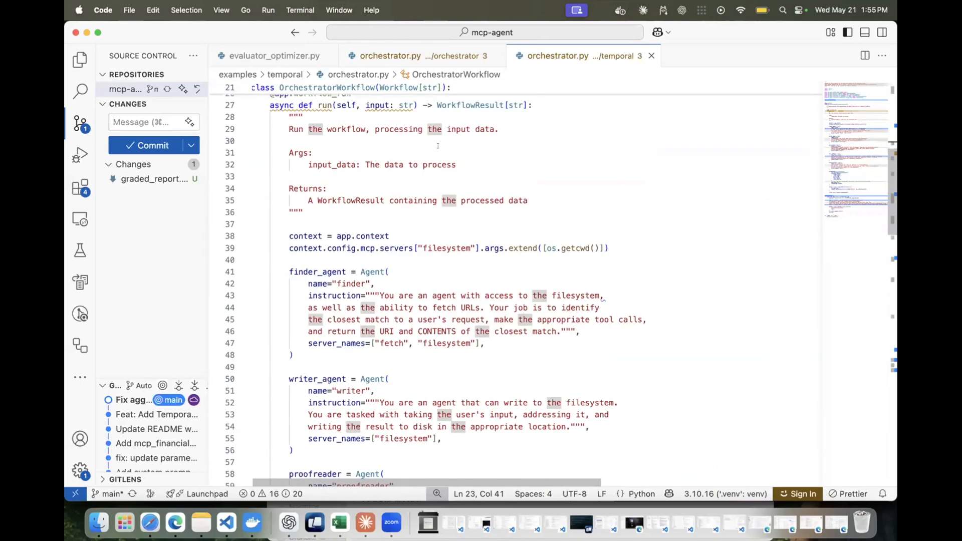
scroll("down", 3)
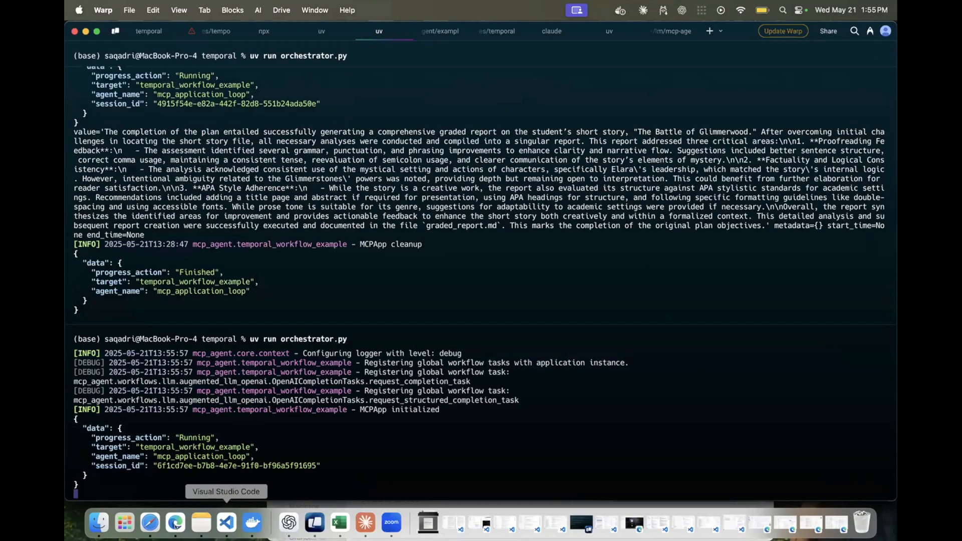
mouse_move(175, 524)
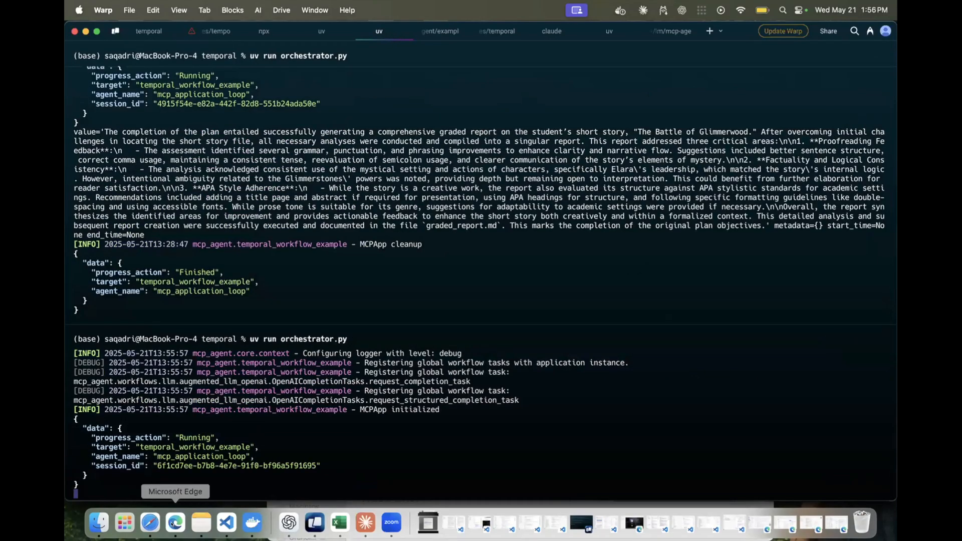
left_click(175, 523)
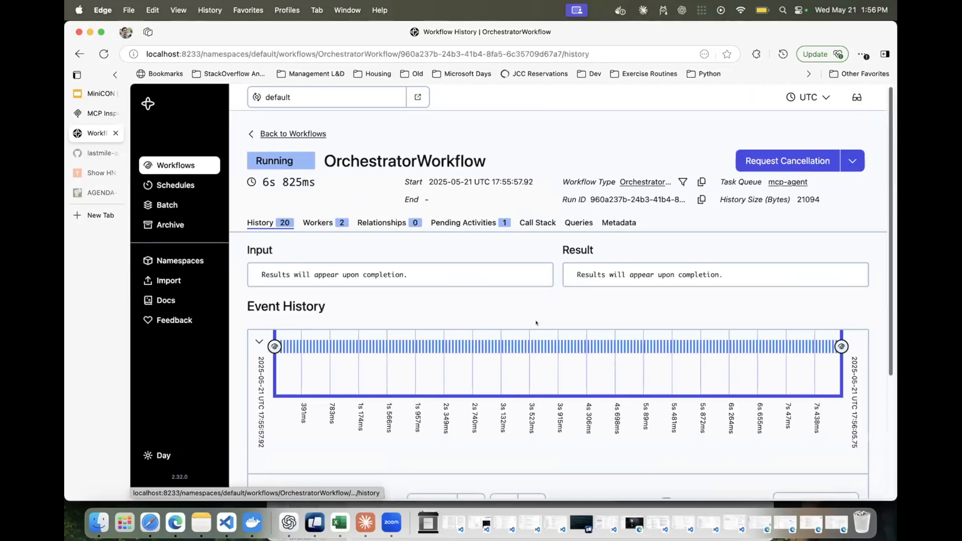
Scroll the running OrchestratorWorkflow's history to its short-story grading input and event timeline.
scroll("down", 3)
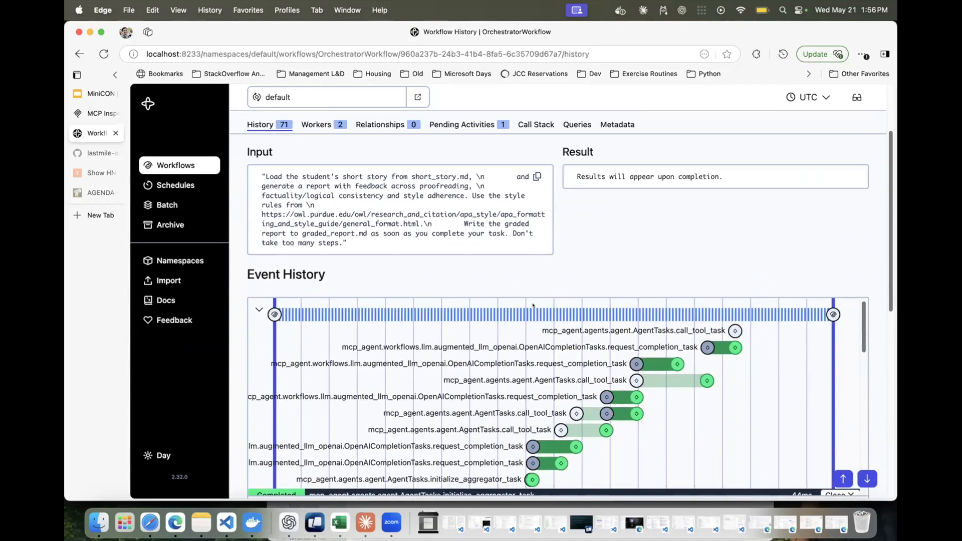
scroll("down", 3)
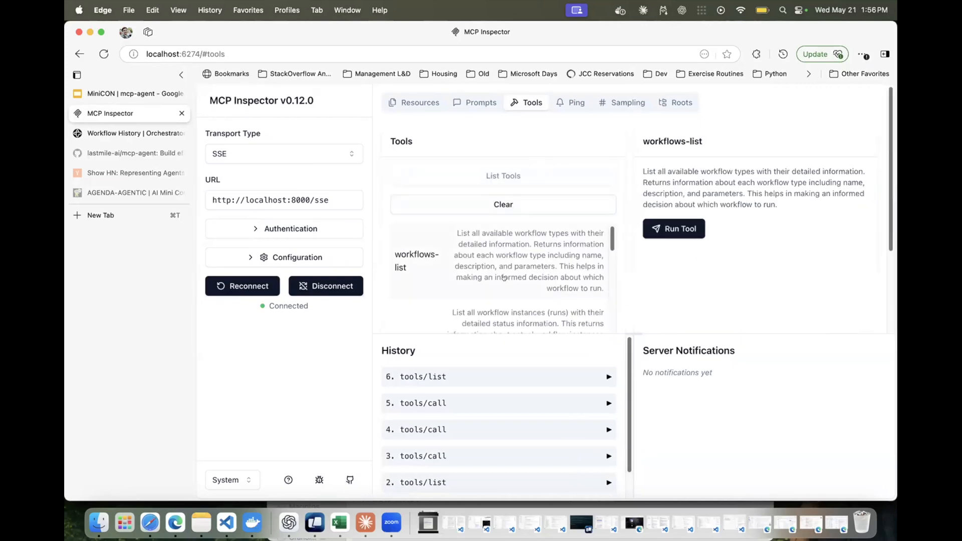
Run the workflows-list tool and review the returned workflow types, starting with BasicAgentWorkflow.
left_click(673, 229)
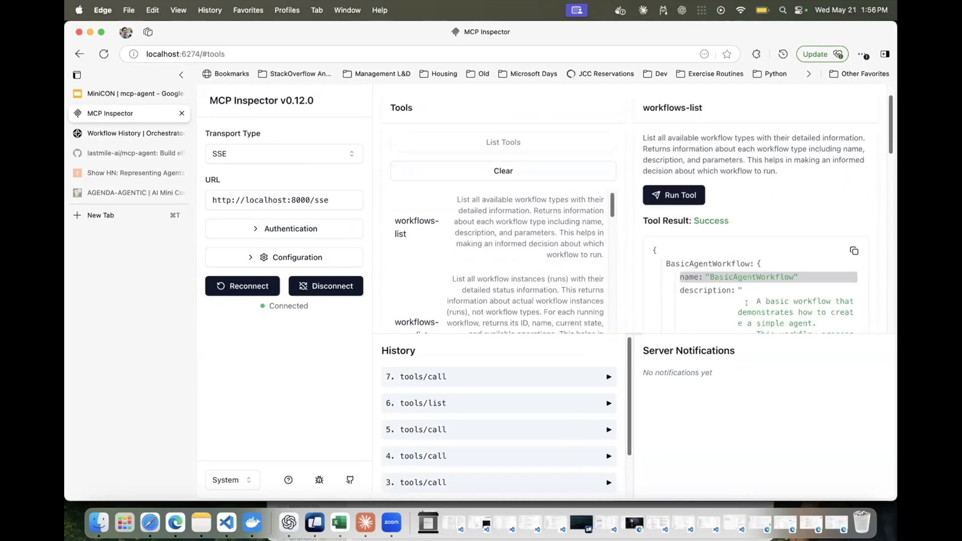
scroll("down", 3)
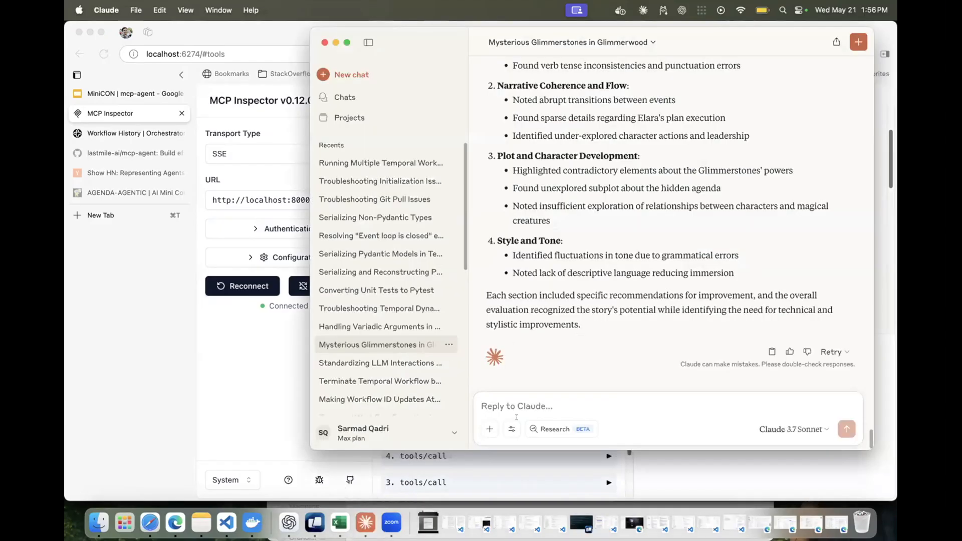
Follow Claude's ParallelWorkflow run and status polling on The Battle of Glimmerwood until the C+ grading report appears.
left_click(511, 429)
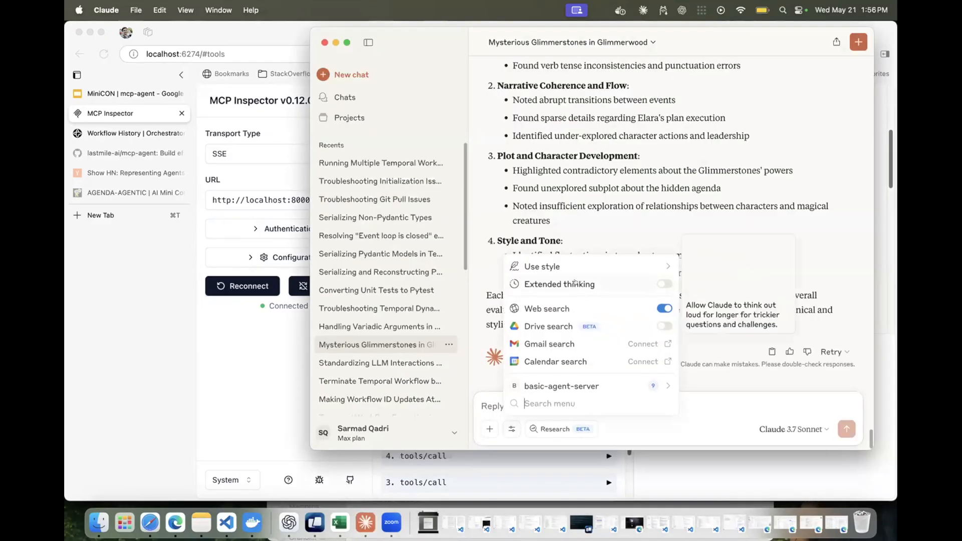
left_click(562, 386)
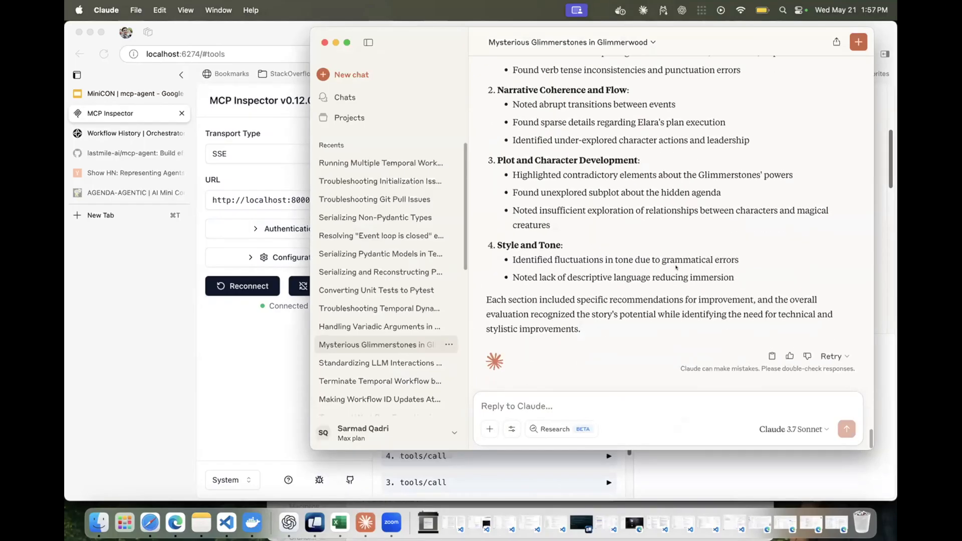
scroll("down", 3)
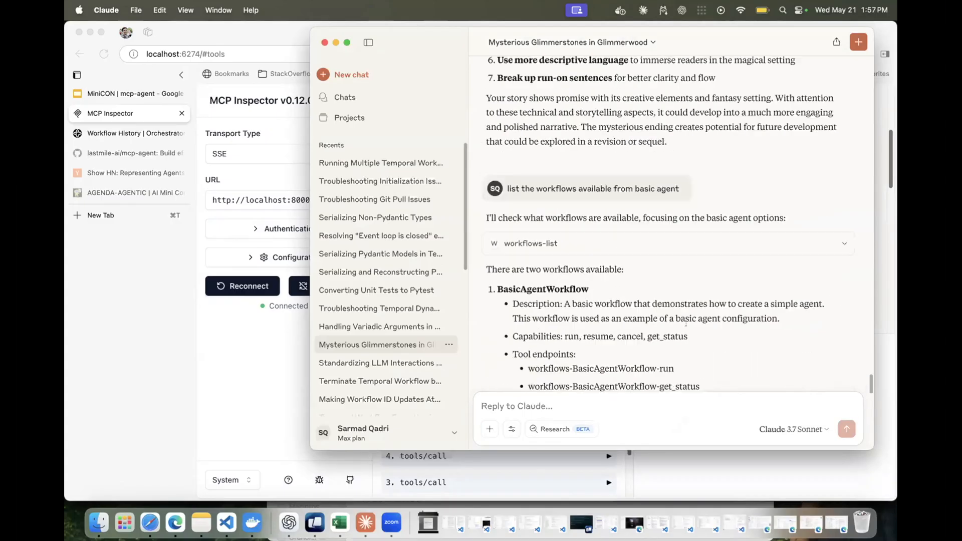
scroll("down", 3)
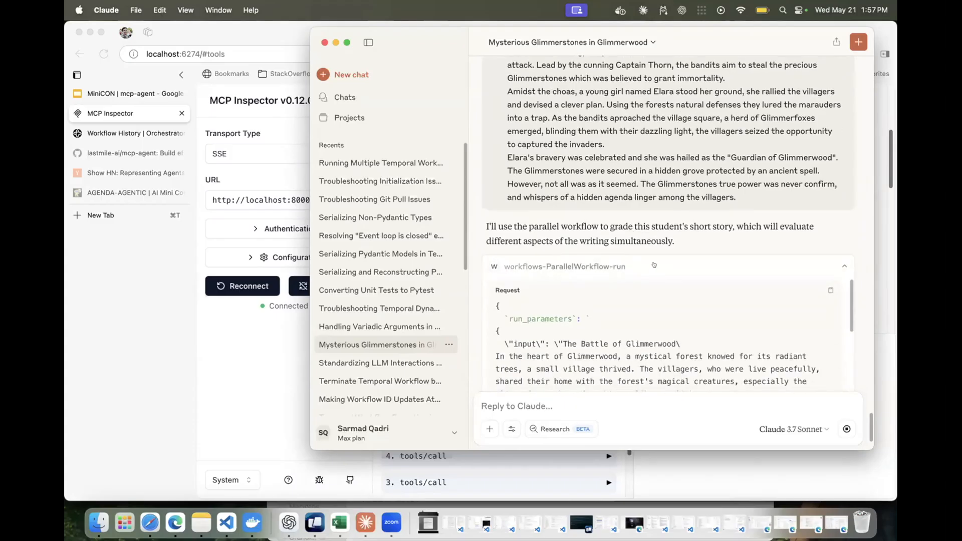
left_click(511, 430)
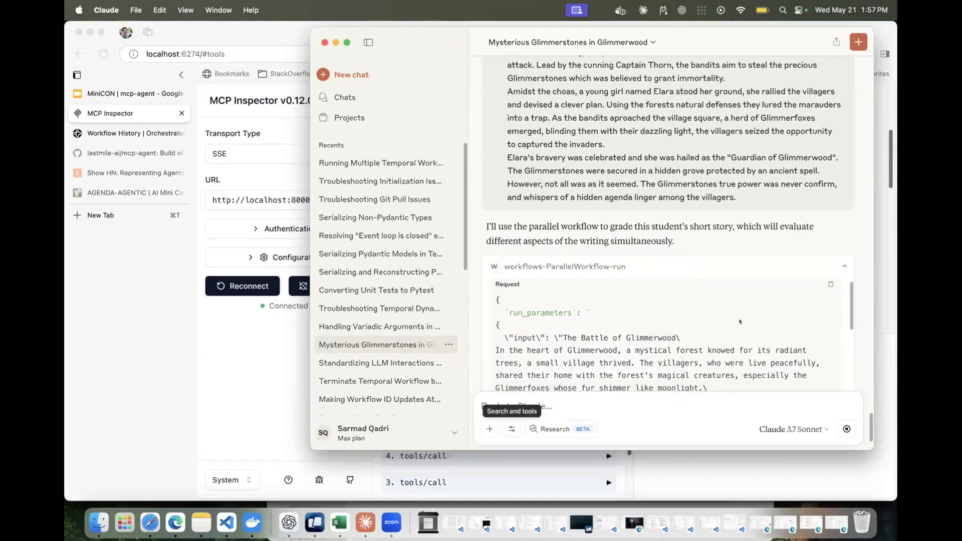
scroll("down", 3)
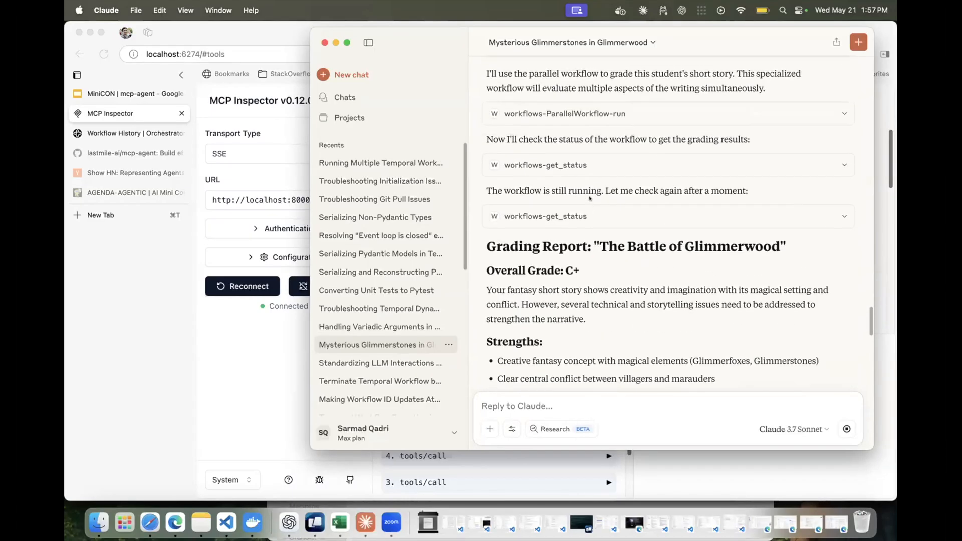
Read the report's strengths and spelling fixes, then return to the deck's Deploy: mcp-agent cloud slide.
left_click(668, 165)
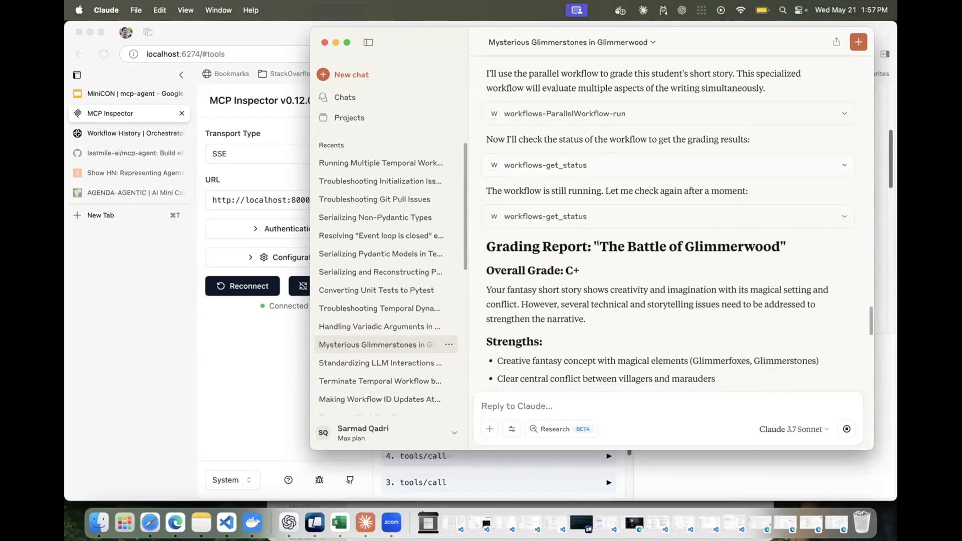
scroll("down", 3)
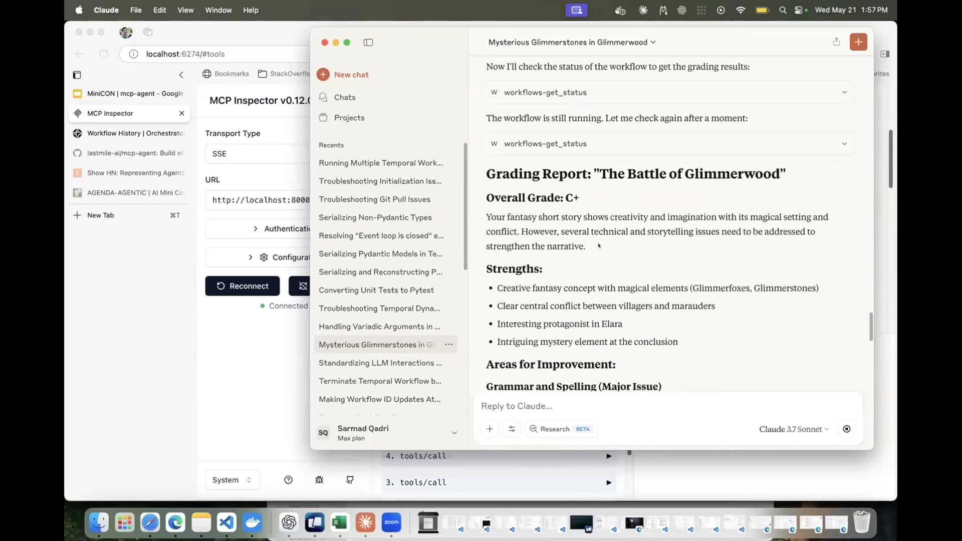
scroll("down", 3)
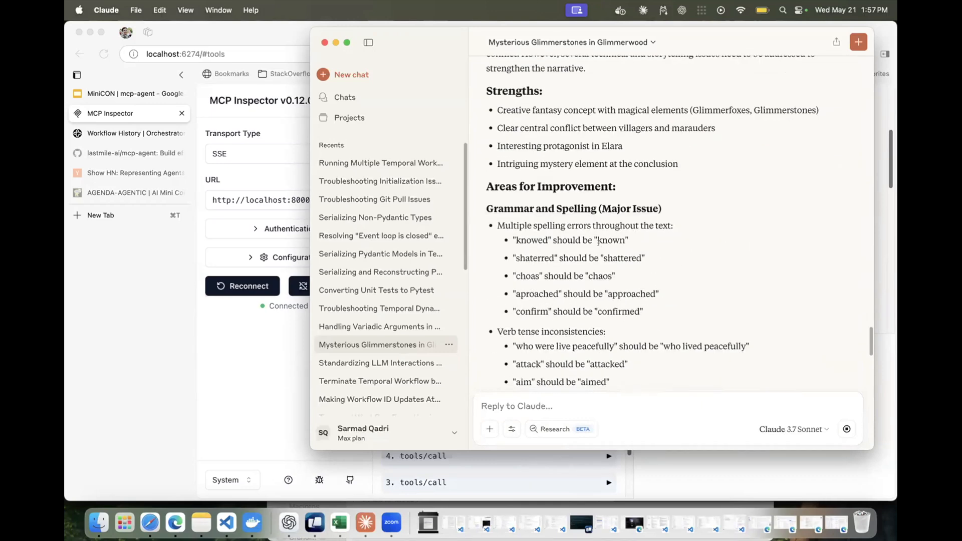
scroll("down", 3)
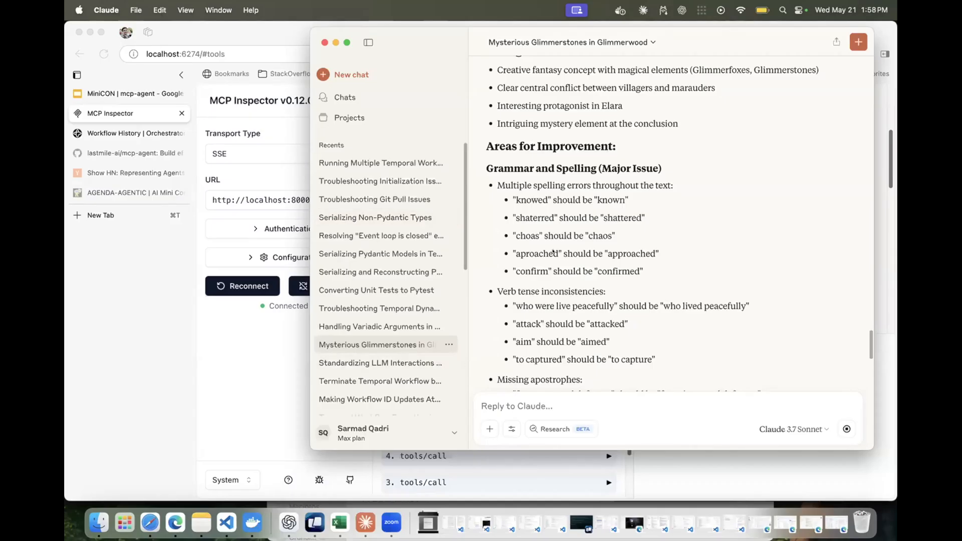
mouse_move(562, 242)
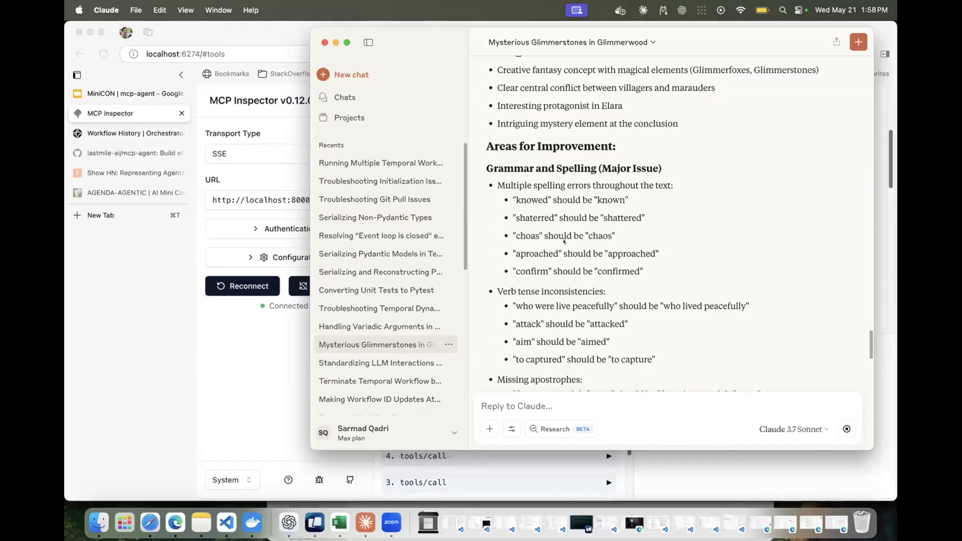
mouse_move(366, 268)
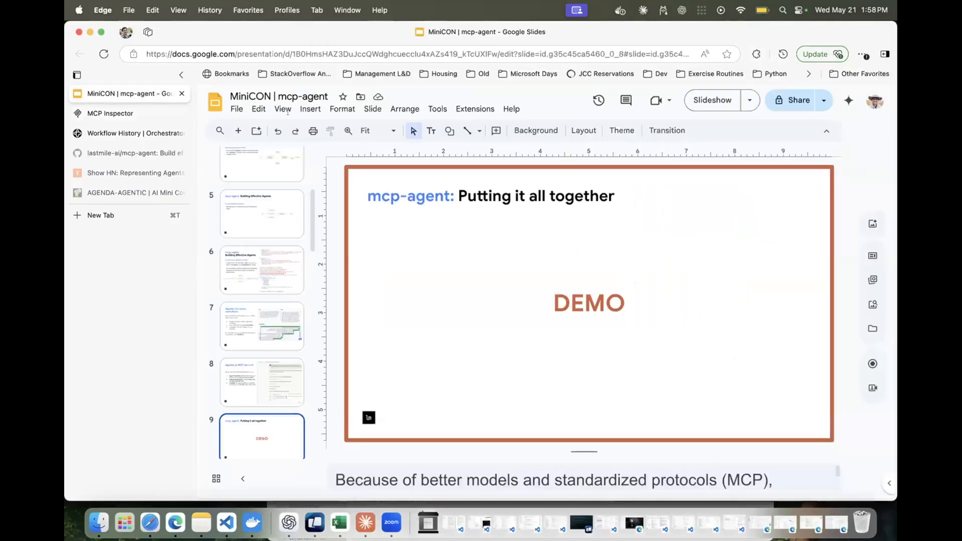
scroll("down", 3)
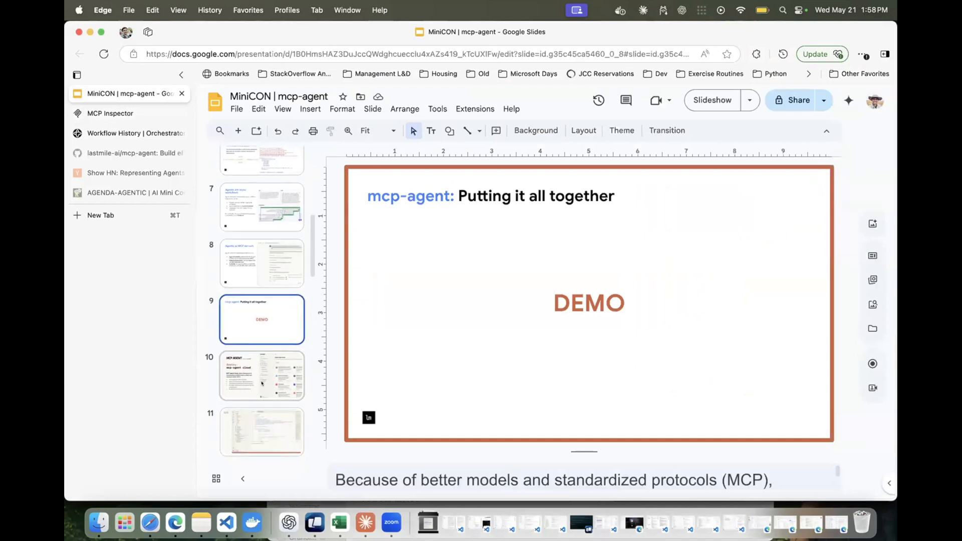
left_click(262, 376)
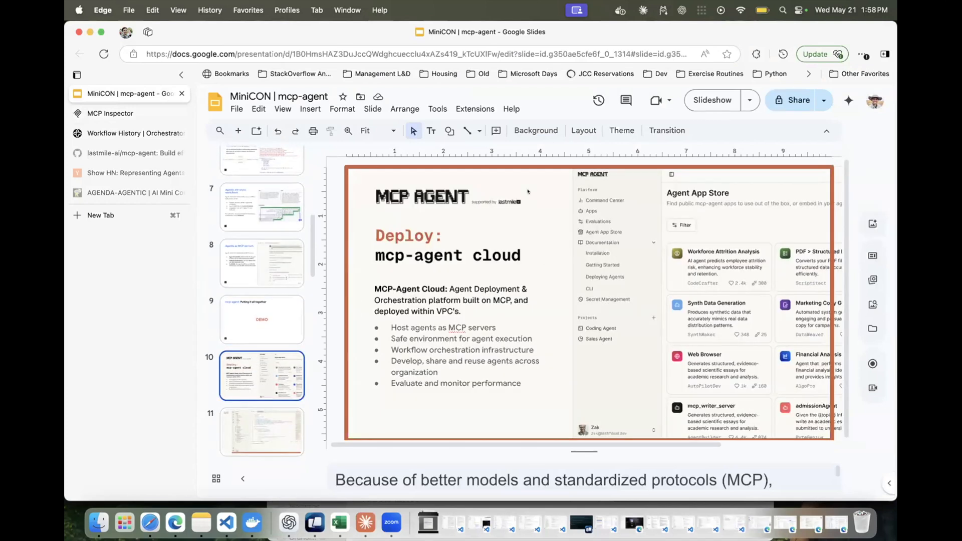
Present the Deploy: mcp-agent cloud slide full screen.
left_click(712, 100)
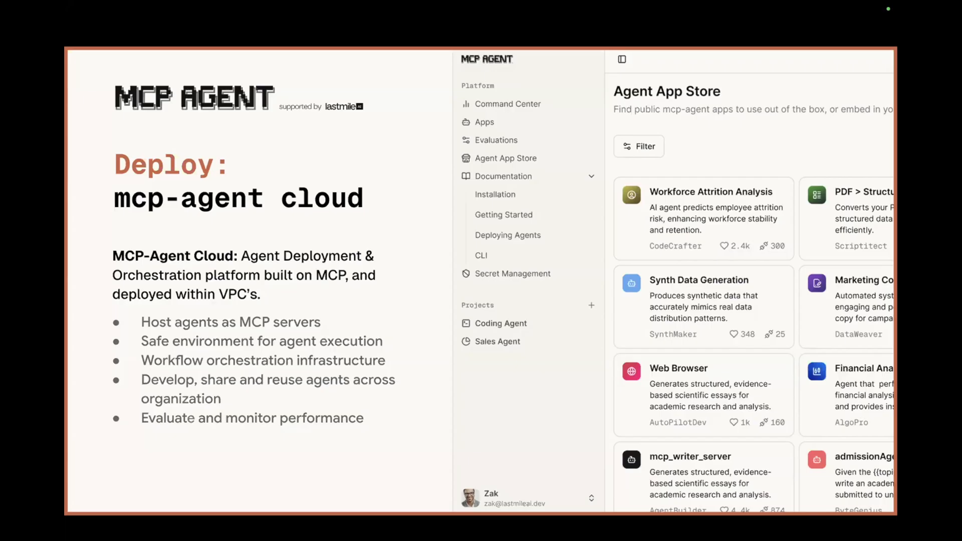
mouse_move(808, 289)
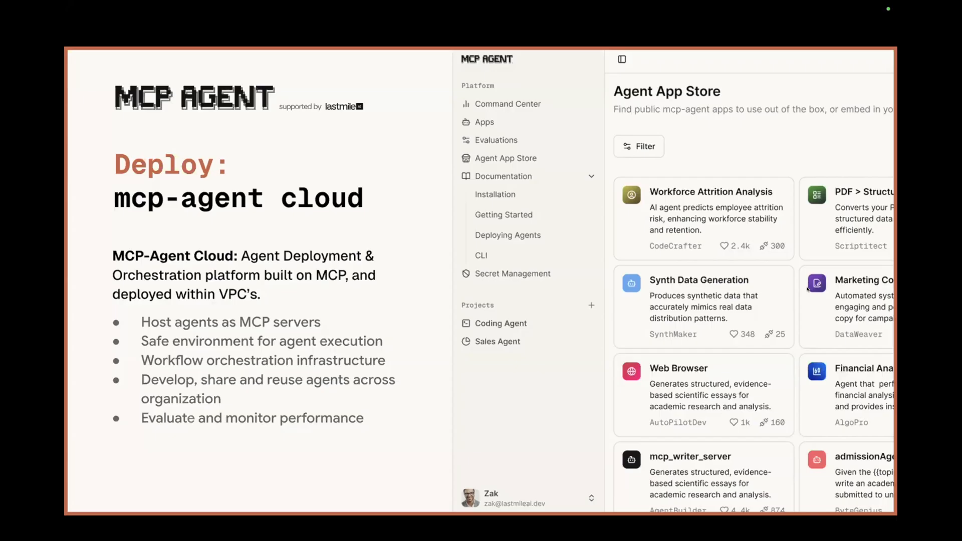